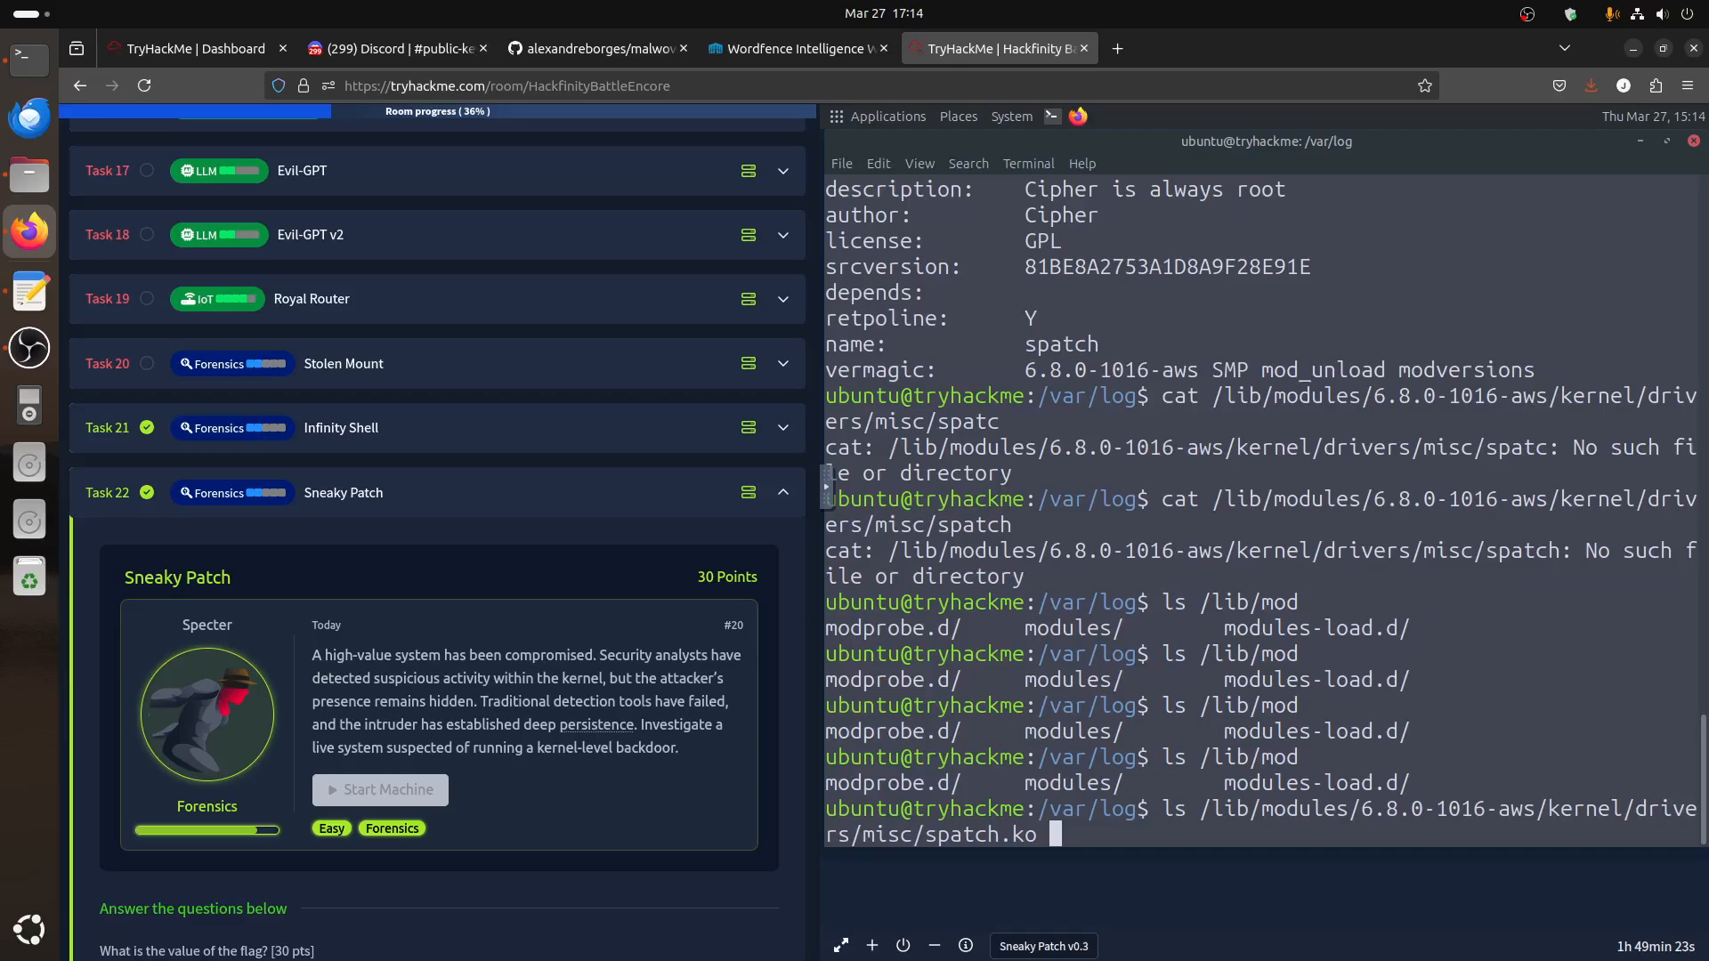
Step: Run ls on /lib/modules/6.8.0-1016-aws/kernel/drivers/misc/spatch.ko to confirm the module exists
key(Return)
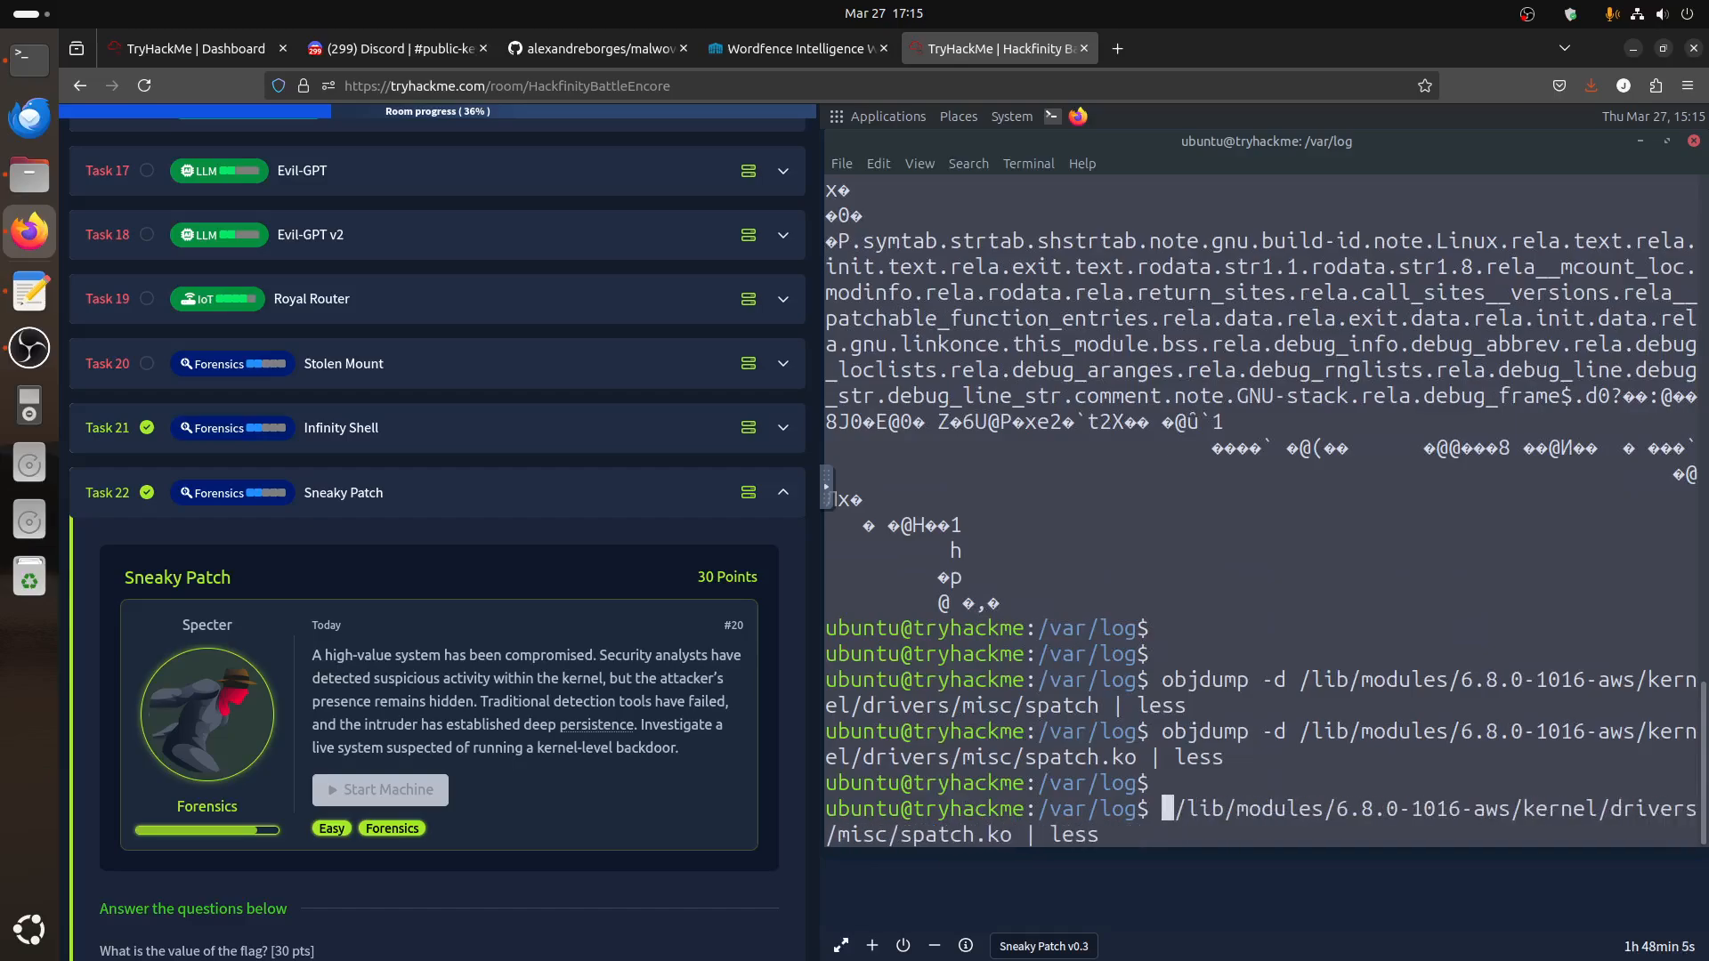
Step: Run strings on spatch.ko piped into less to page its readable text
key(Return)
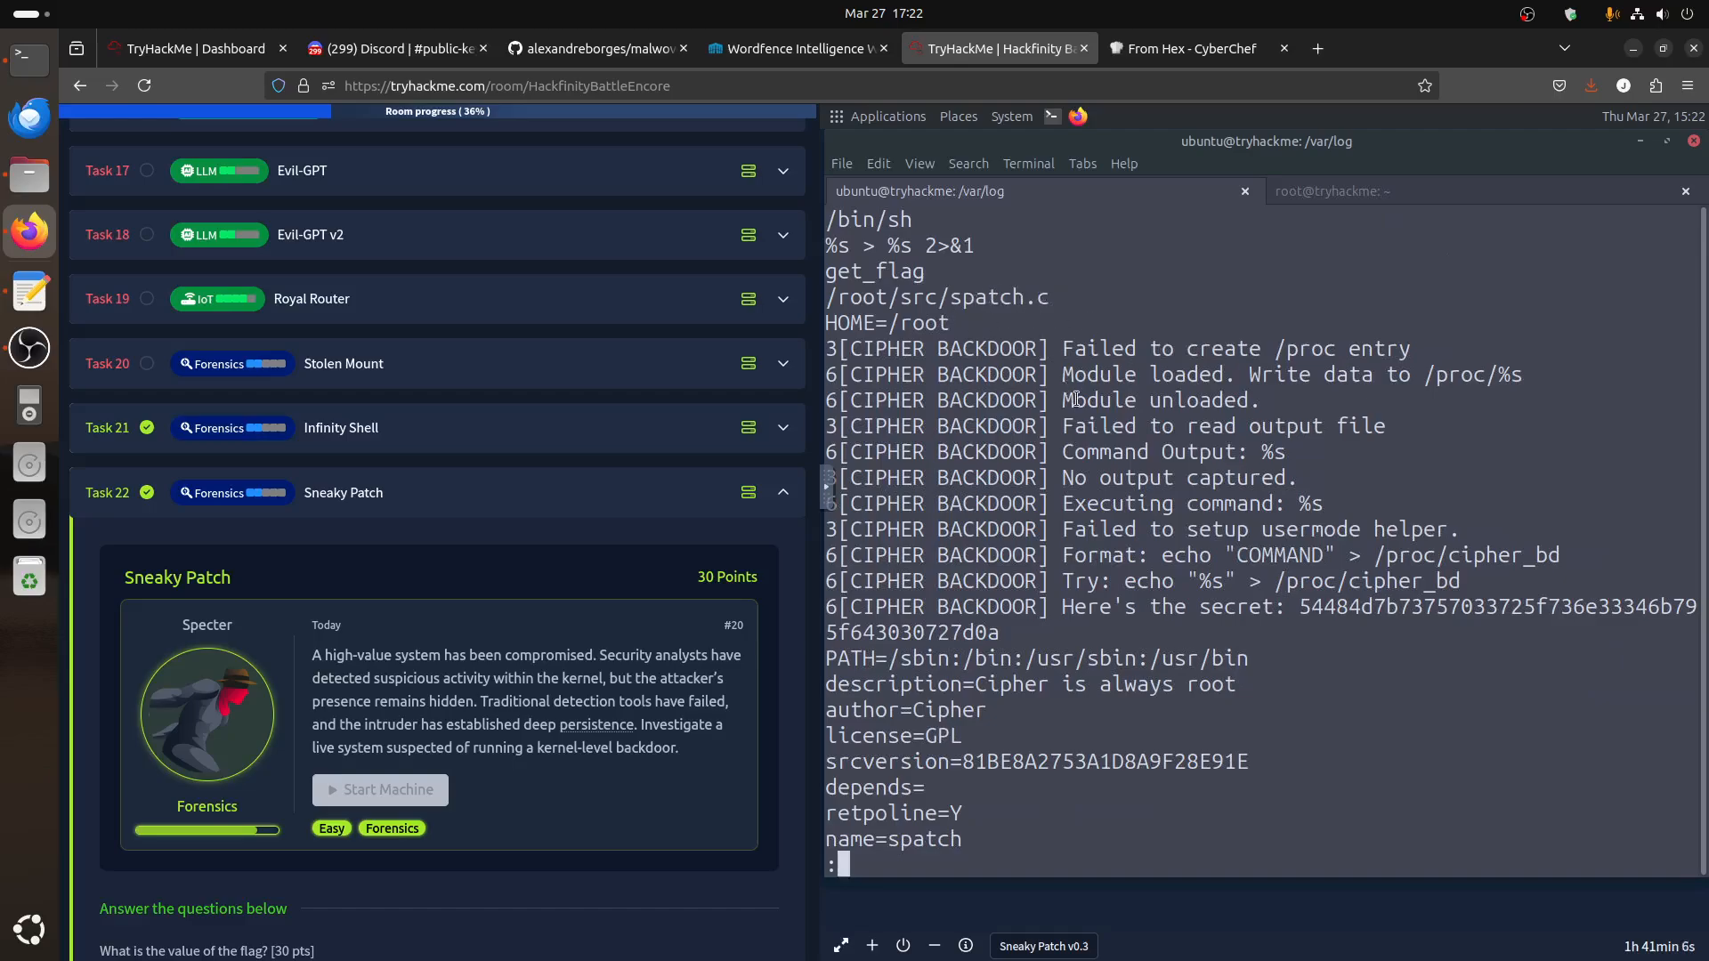
scroll(up, 3)
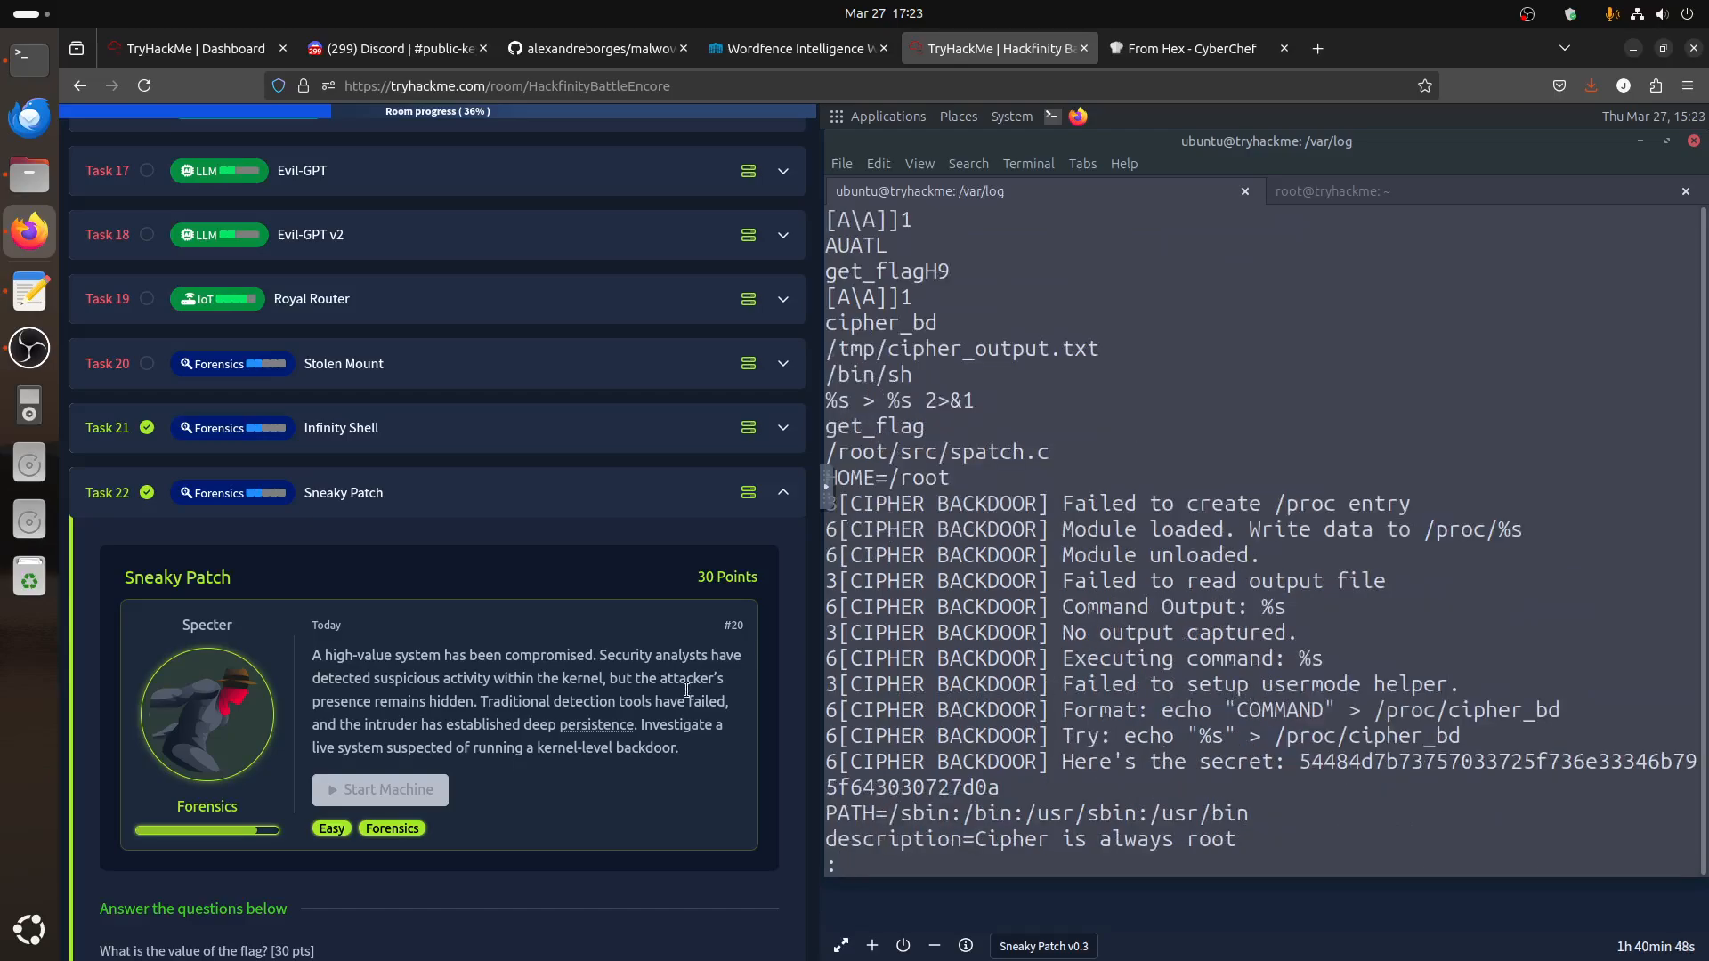